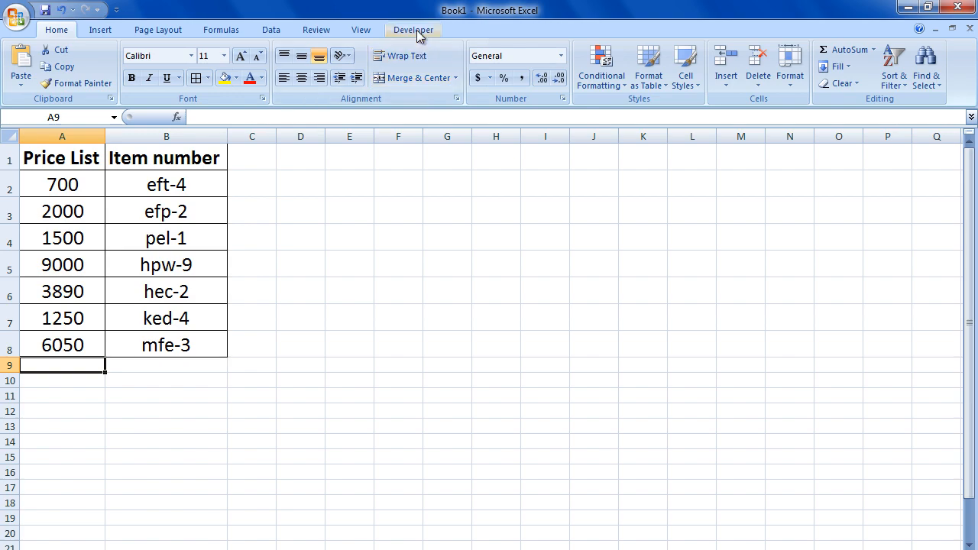
Step: Bring up the Developer commands to launch the Visual Basic editor for Book1
click(412, 29)
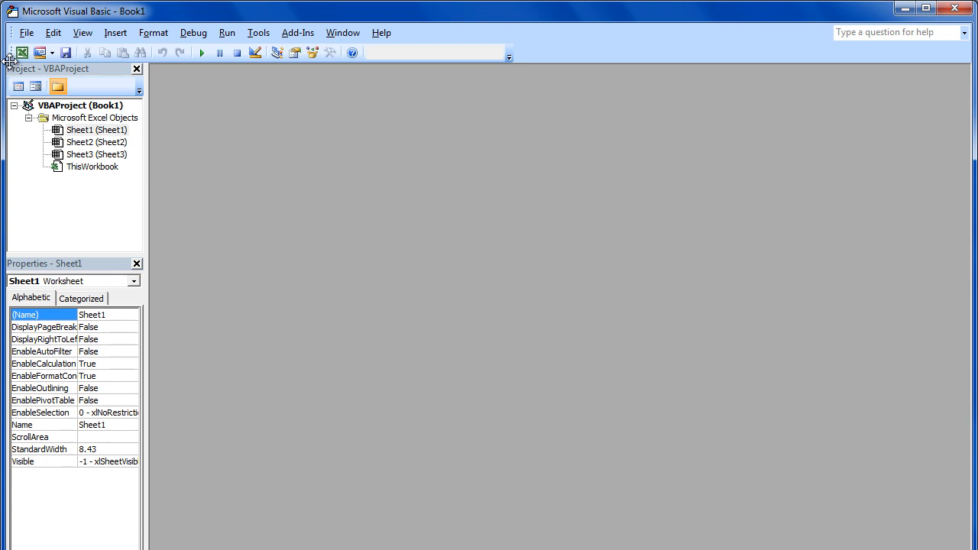
Step: Show Sheet1's code window from the Project Explorer
double_click(80, 136)
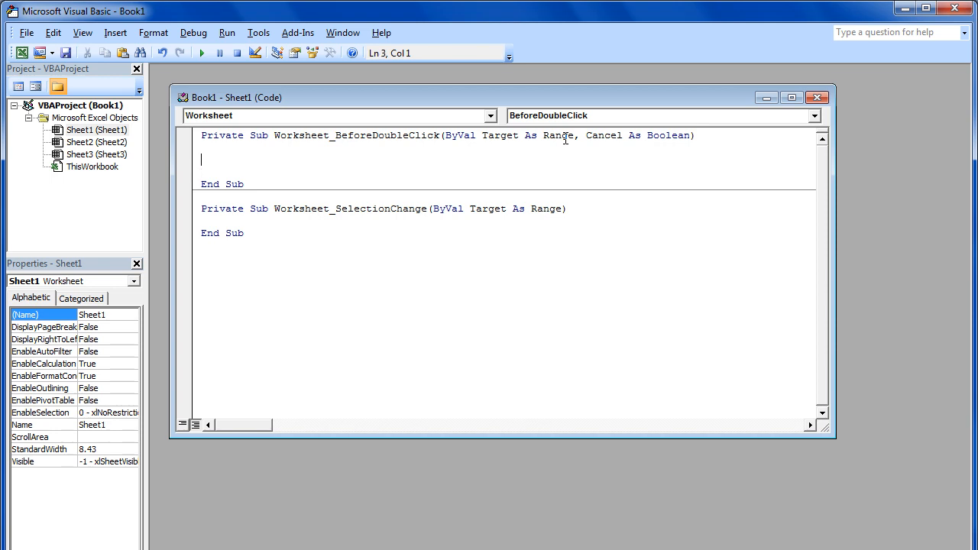
Step: Declare Path and FileName as String and set Path = "D:\Inventory\", starting the FileName line
text(Dim Path As String)
text(Path = ")
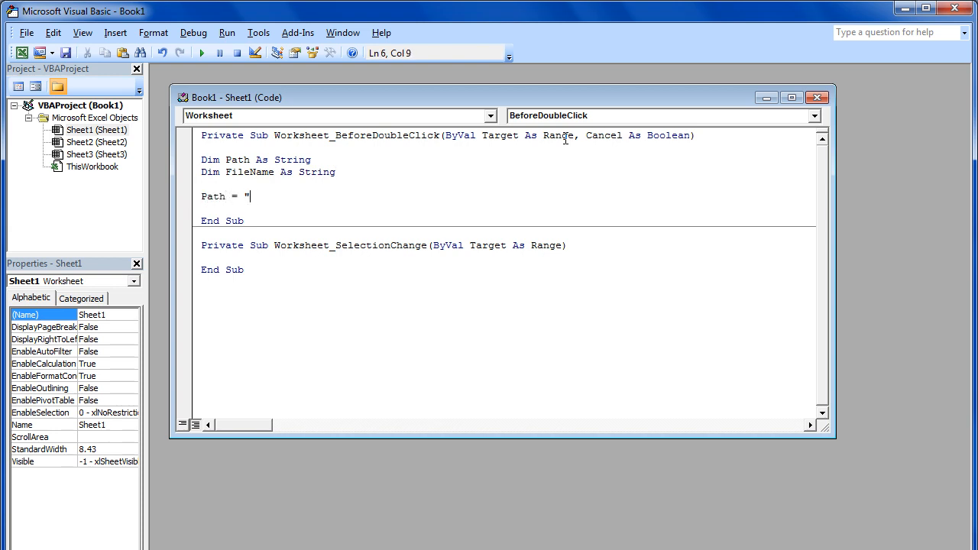
text(D:\")
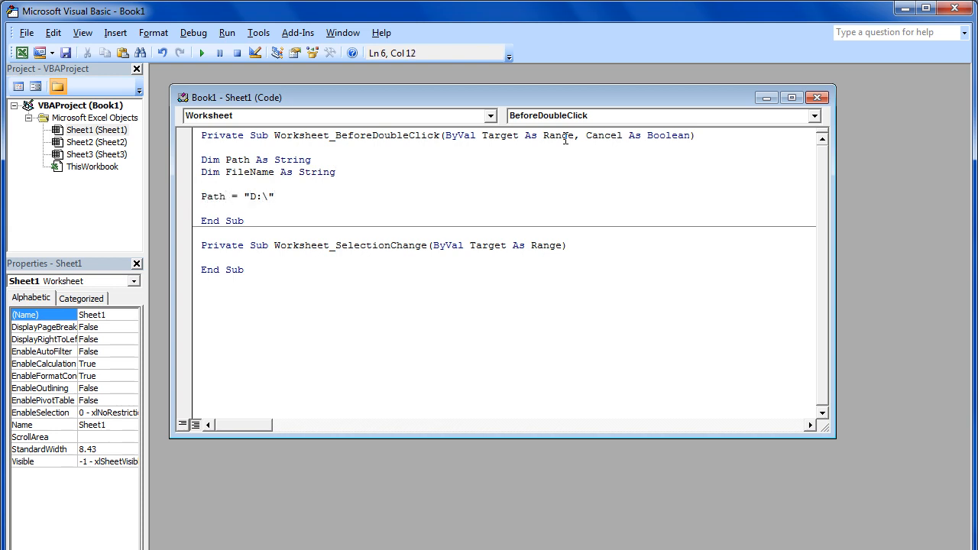
text(Inventory\)
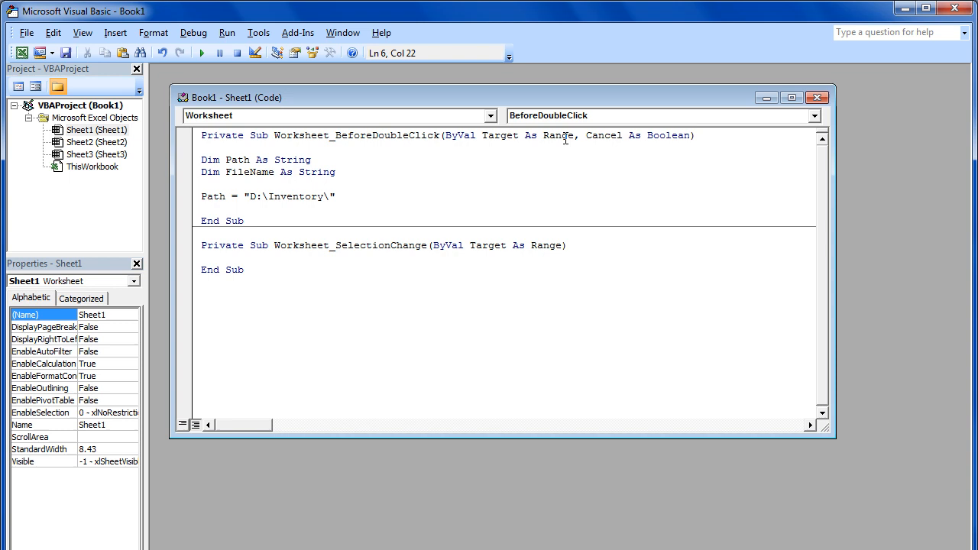
text(FileName =)
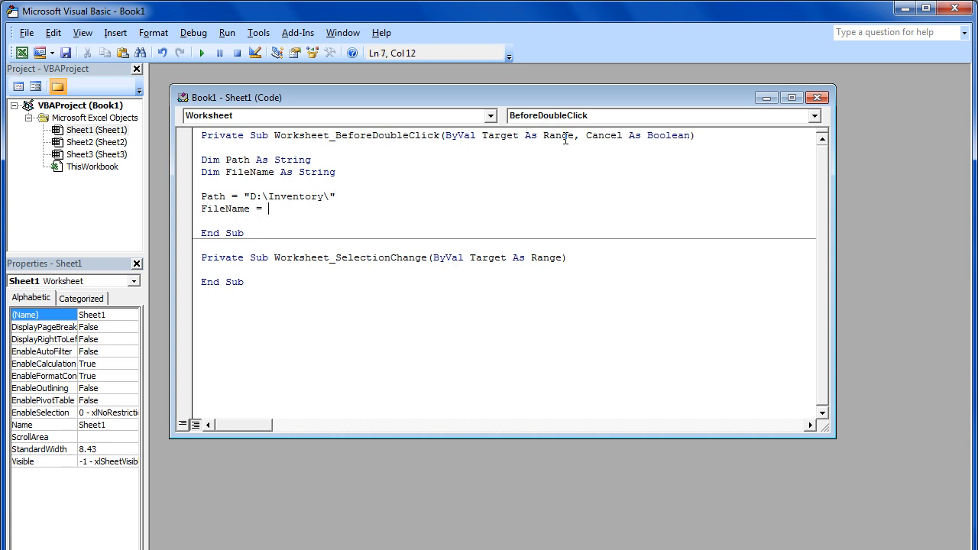
Step: Assign FileName = Range("A1") and begin the ActiveWorkbook.SaveAs line
text(Range()
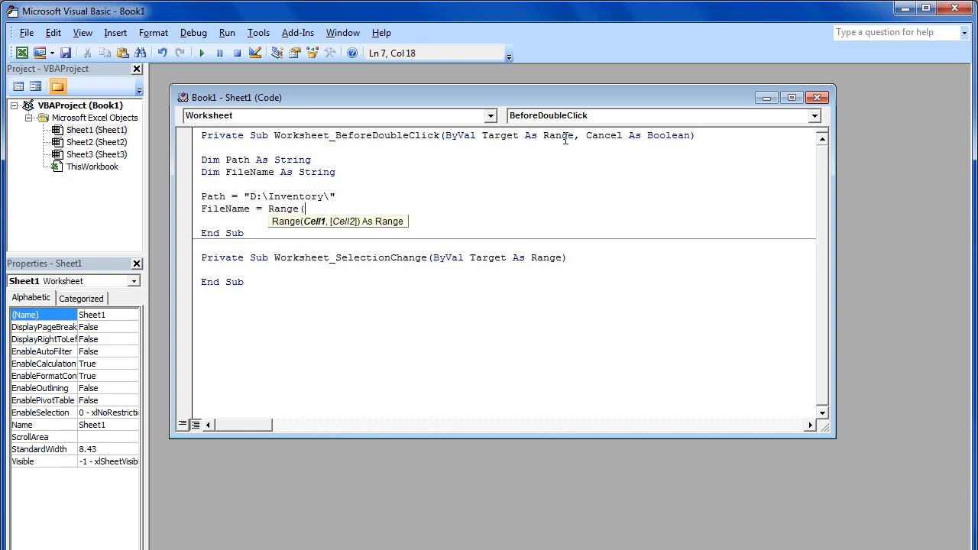
text("A1)
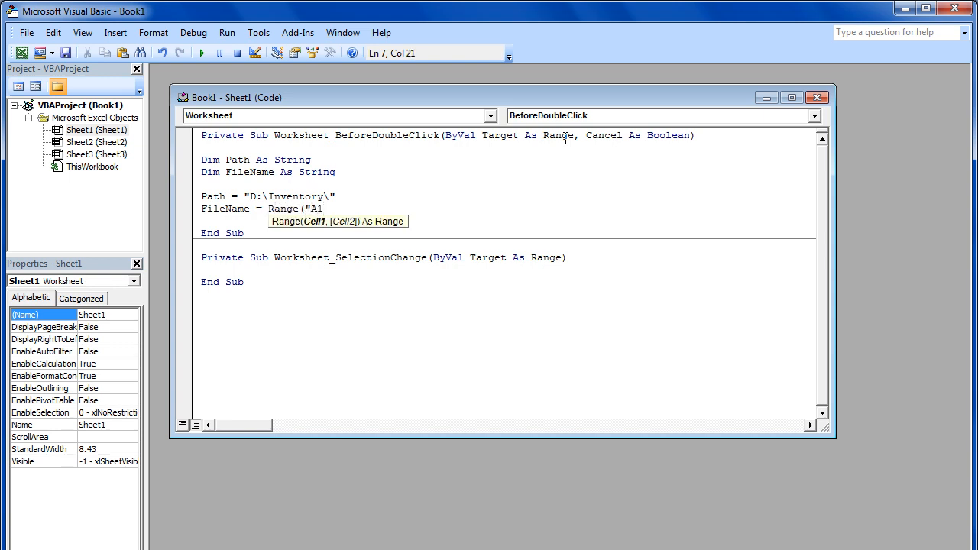
text("))
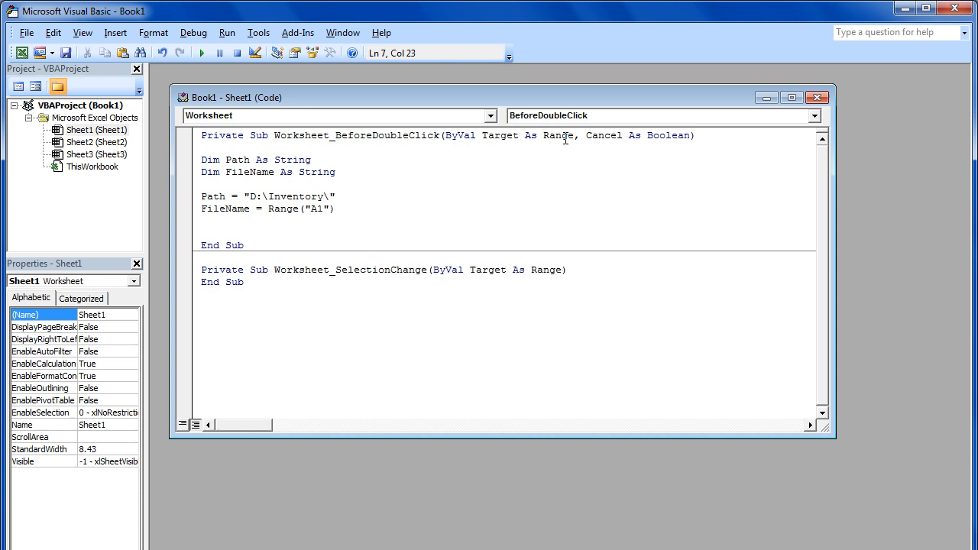
text(ActiveWorkbook.sa)
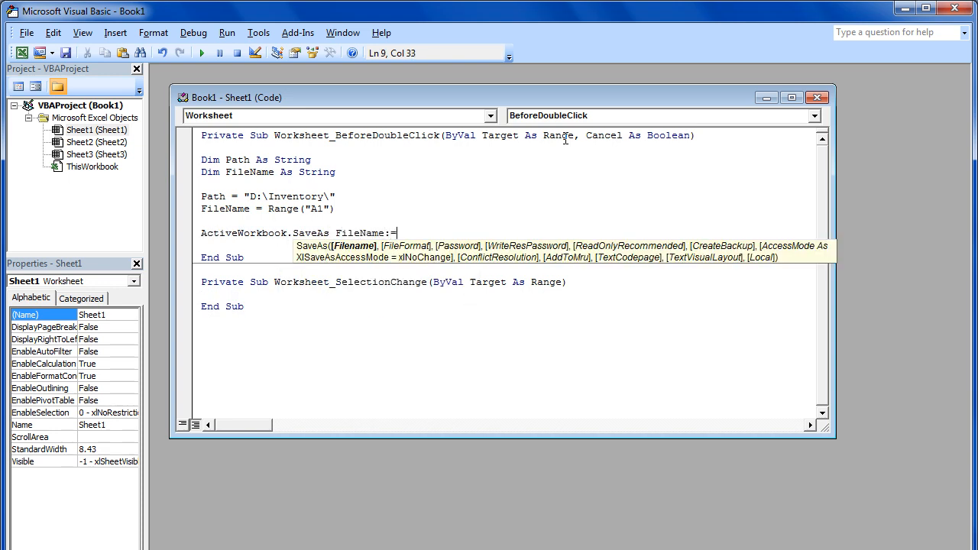
Step: Complete SaveAs with FileName:=Path & FileName & ".xlsx" and FileFormat:=xlNormal
text(Path &)
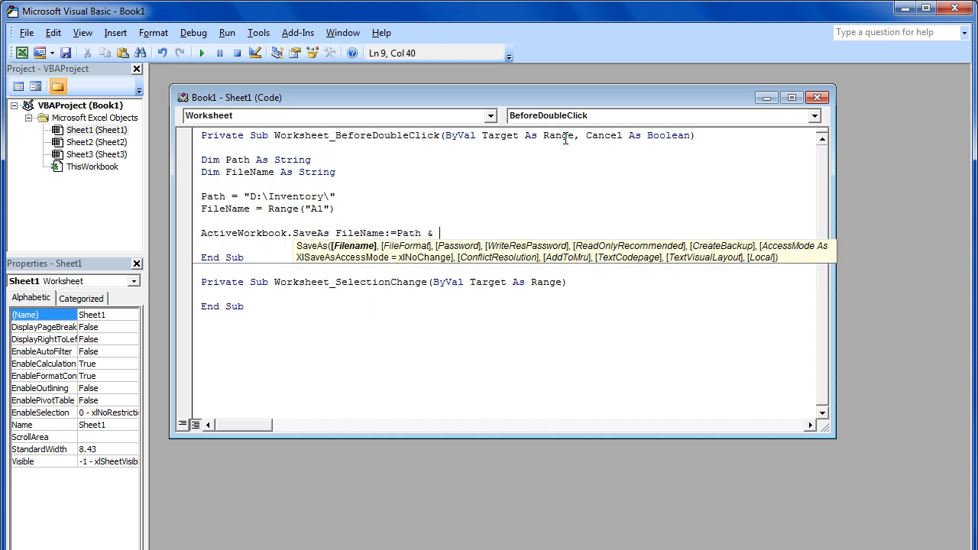
text(FileName & ".")
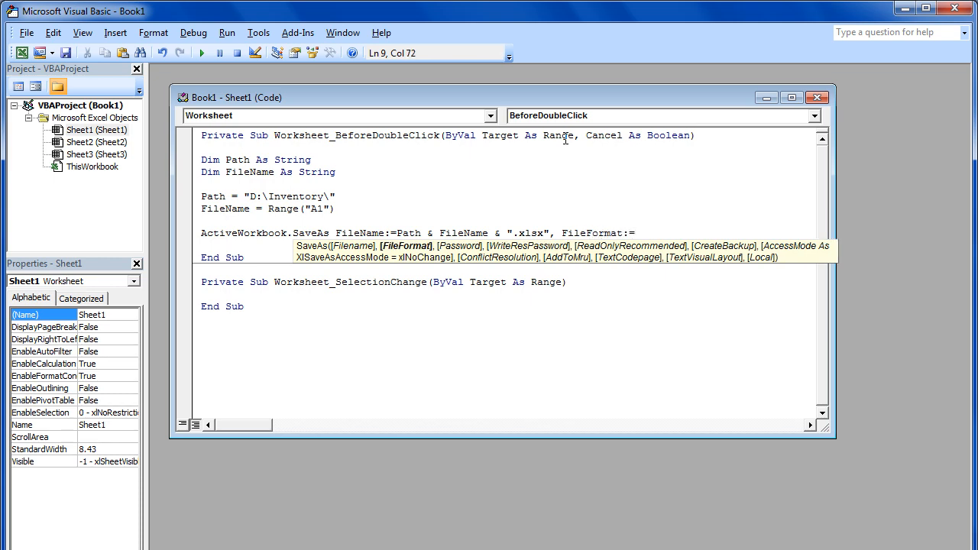
text(xlNormal)
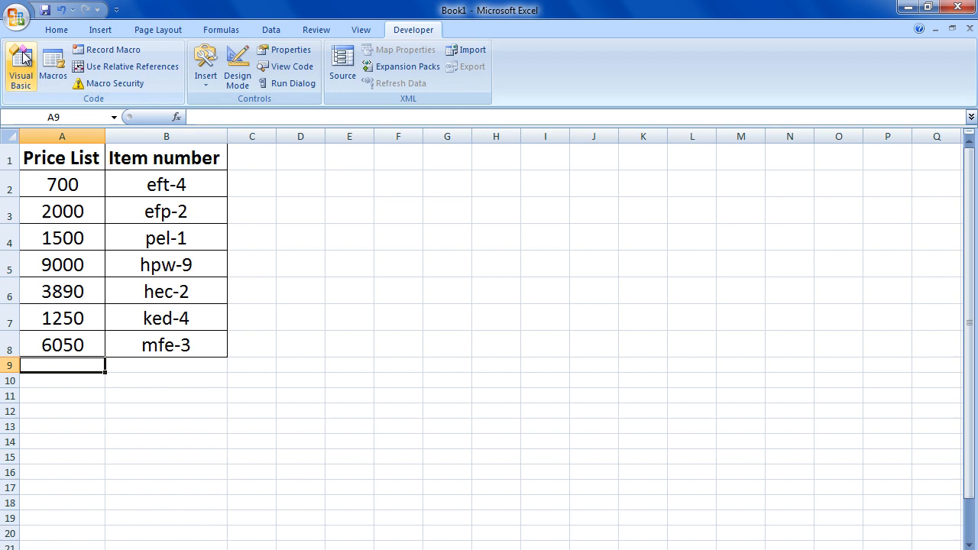
Step: Double-click cell C1 so the macro saves the workbook as Price List
click(252, 158)
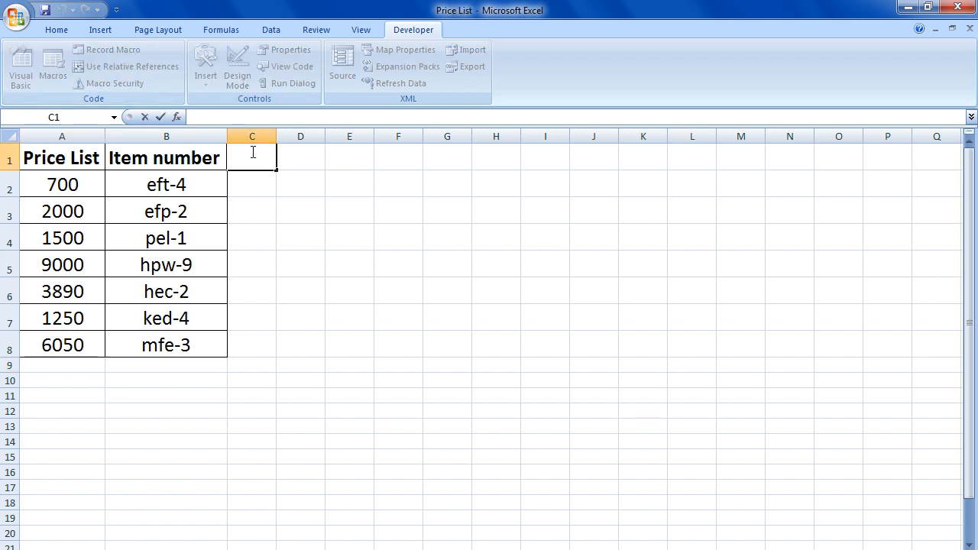
mouse_move(343, 265)
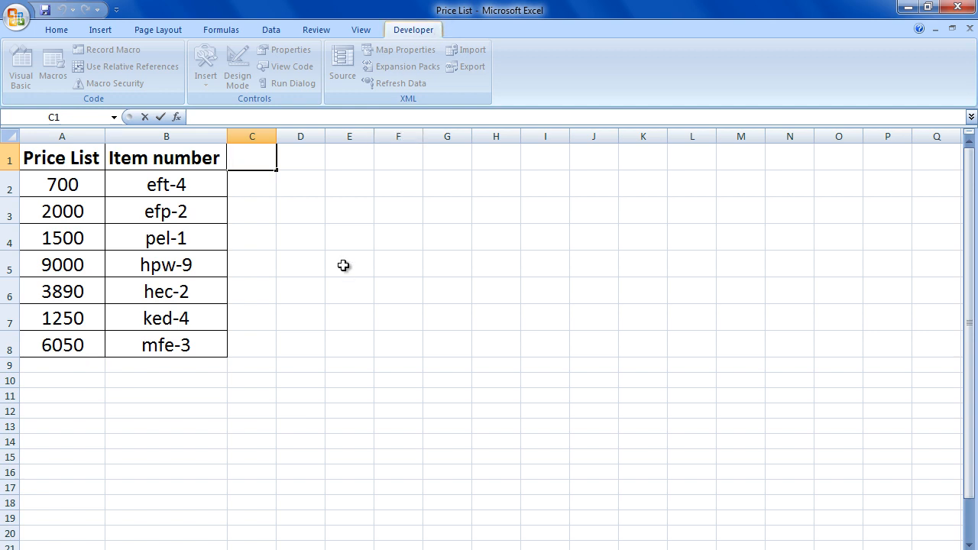